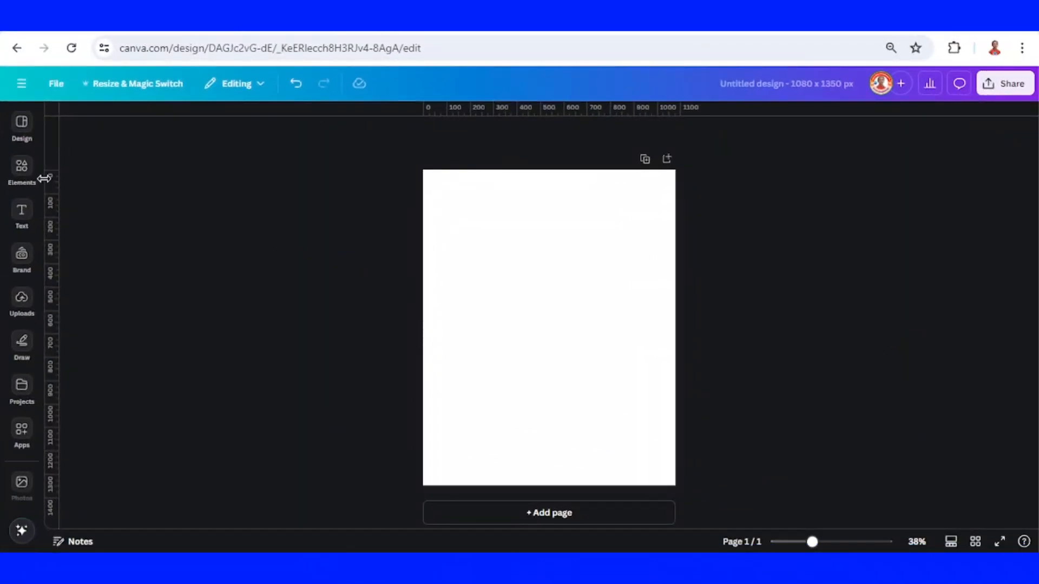
Add the 'Man Holding Wood Standing' cowboy photo from Elements to the blank page.
click(22, 167)
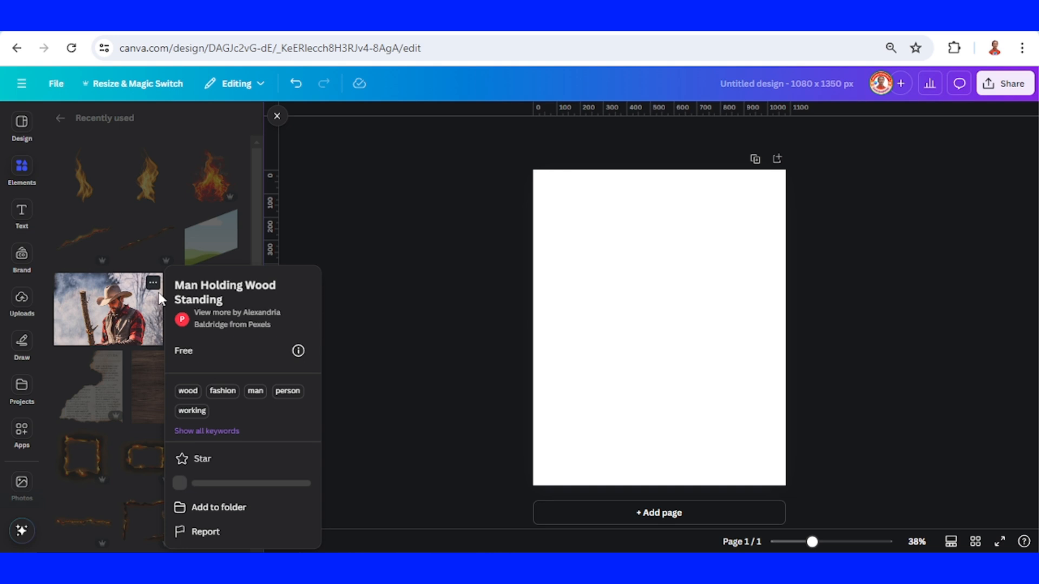
click(108, 310)
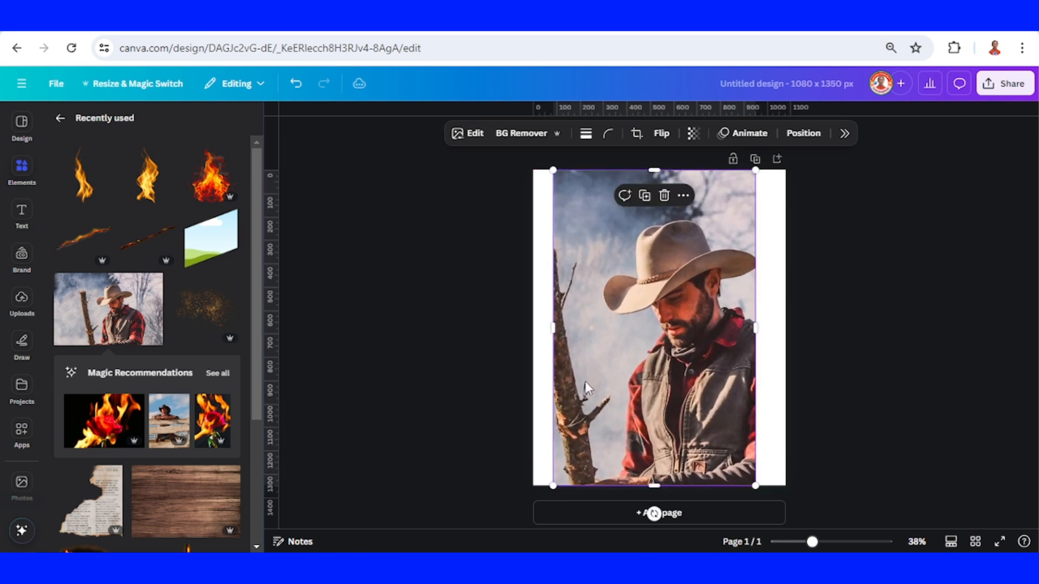
Stretch the cowboy photo to the page edges and enlarge it inside its crop box.
drag(754, 328, 779, 328)
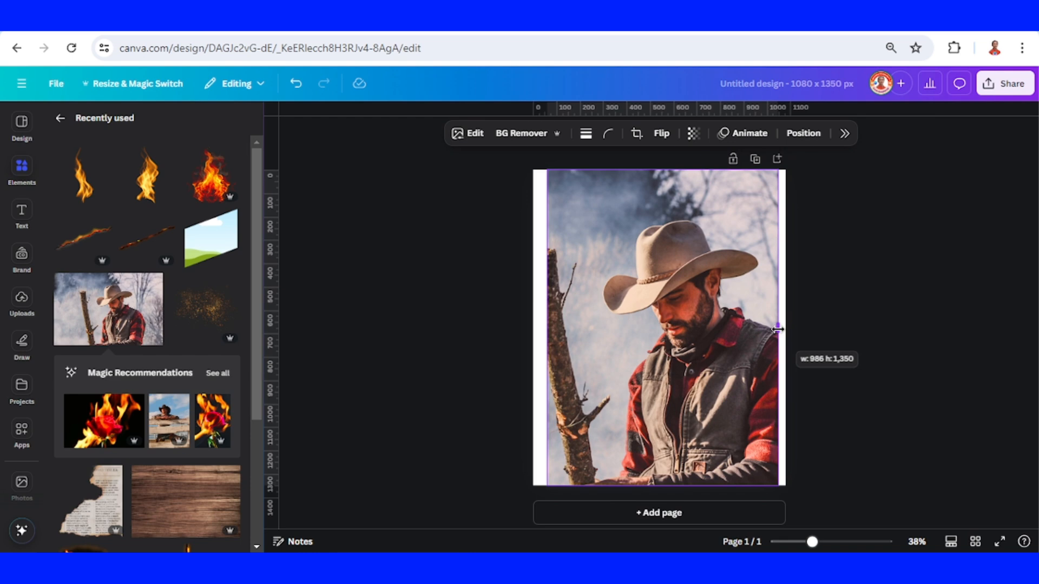
drag(777, 329, 785, 332)
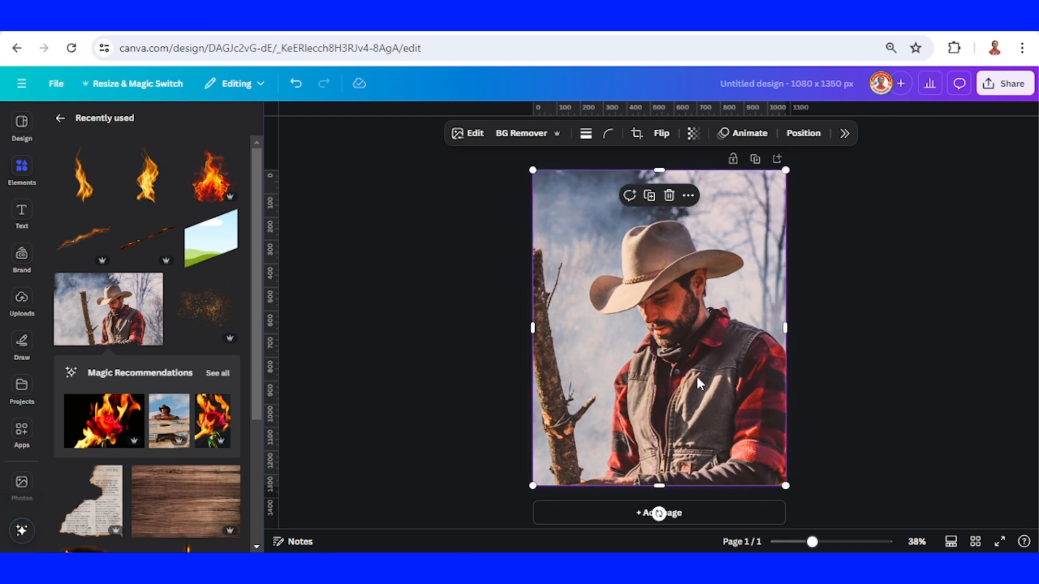
click(636, 134)
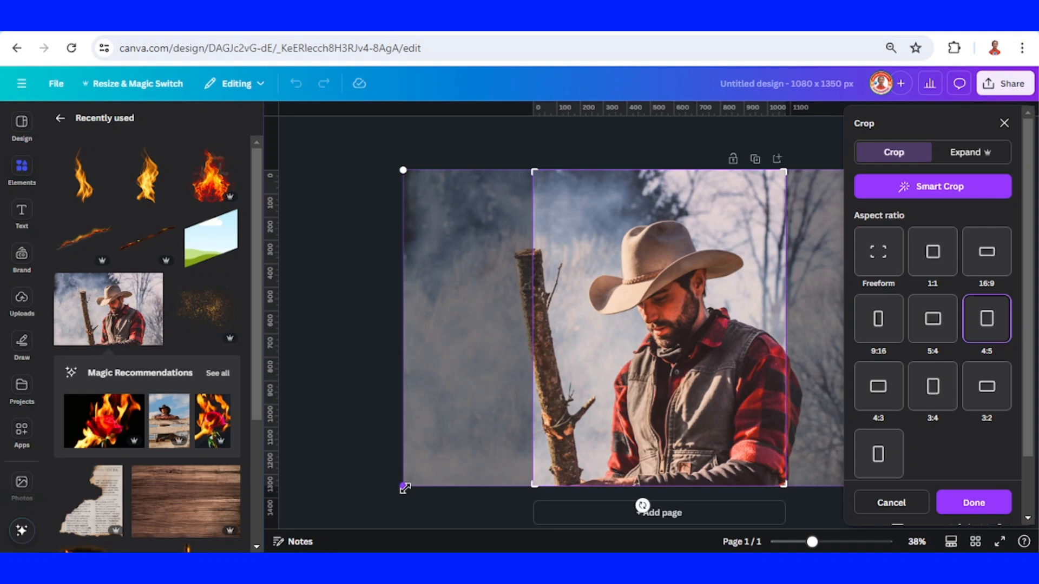
drag(642, 328, 671, 437)
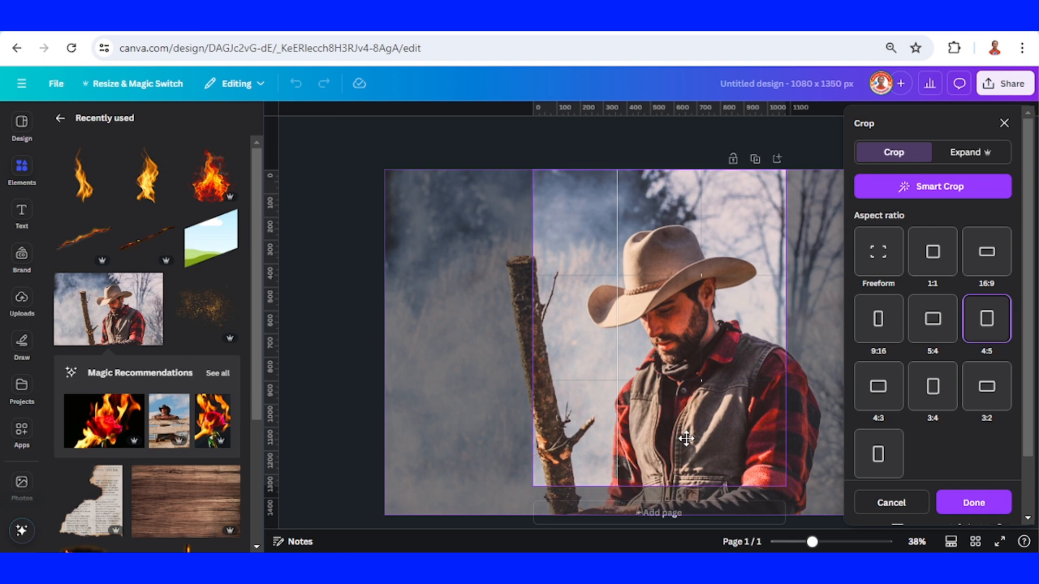
click(973, 502)
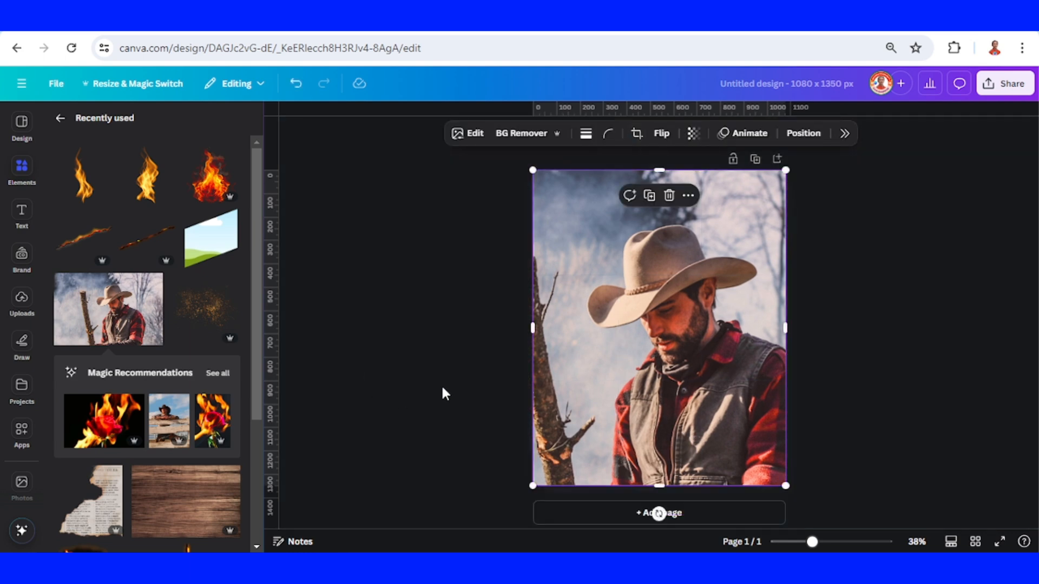
click(229, 220)
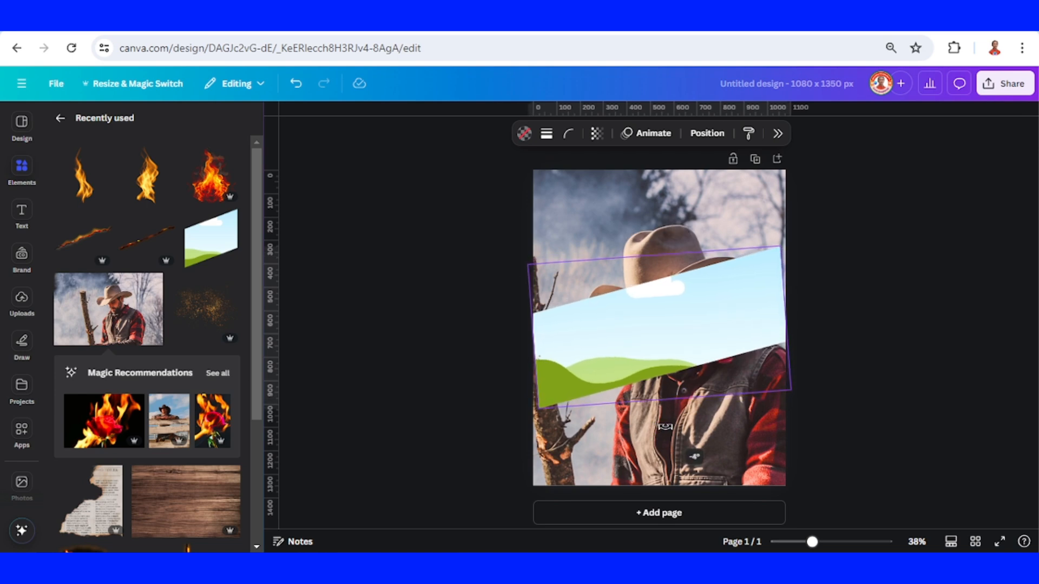
Enlarge the slanted sky-and-hills frame across the middle of the page.
click(655, 333)
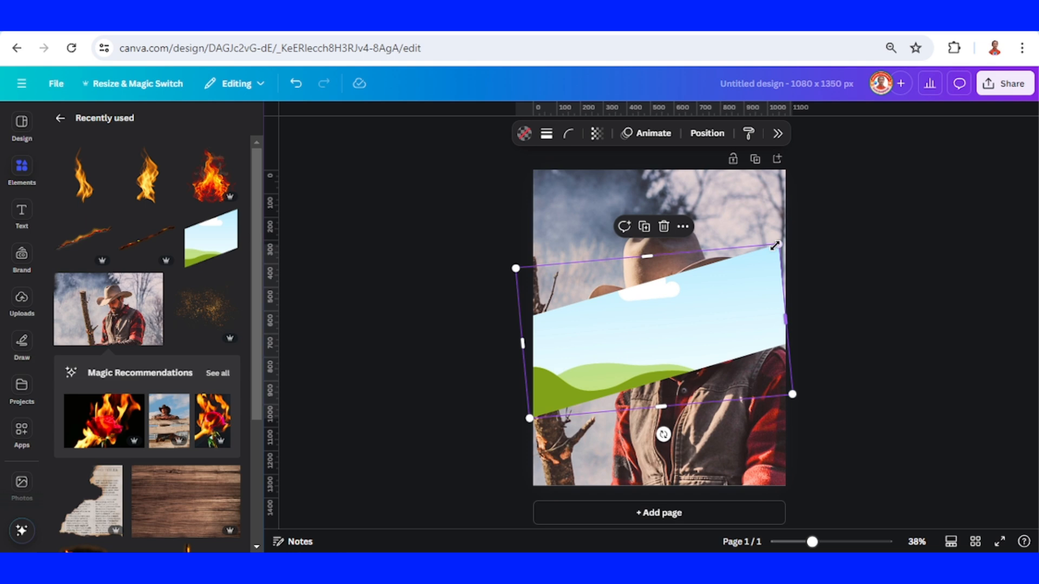
drag(774, 245, 788, 237)
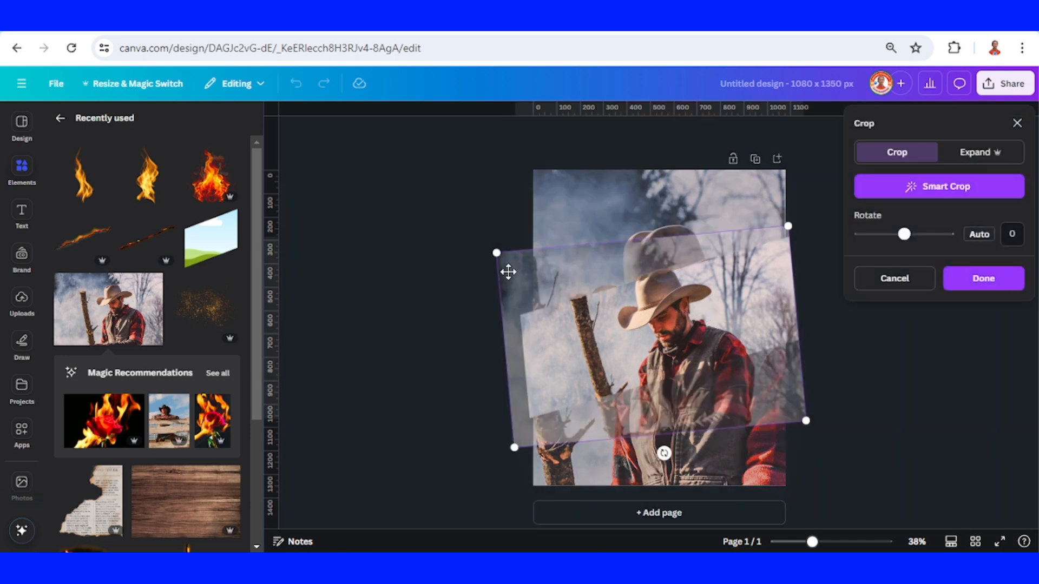
Rotate the framed photo to 5.3°, enlarge it and align it with the background.
drag(663, 453, 658, 454)
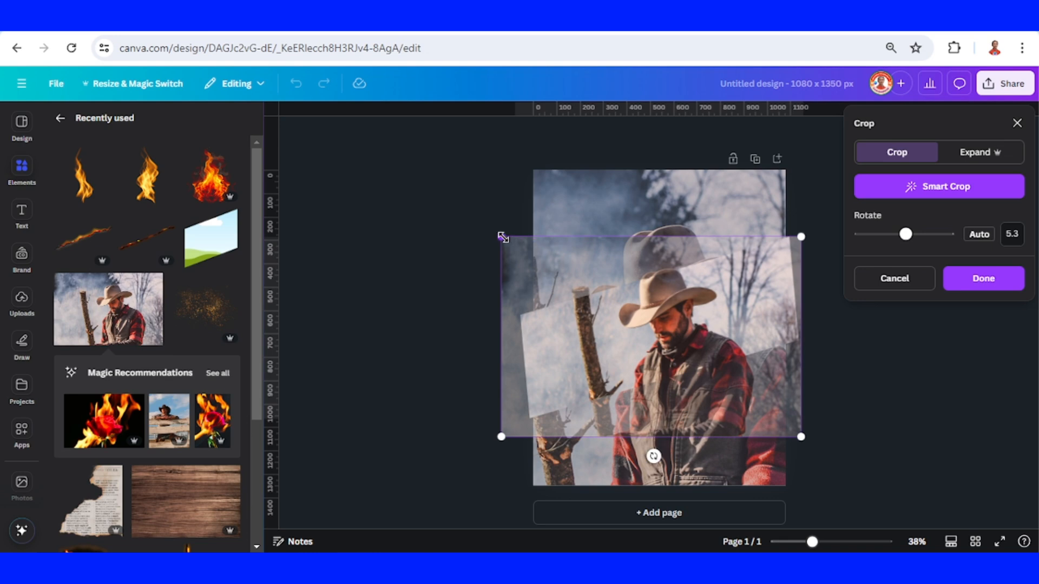
drag(502, 236, 402, 172)
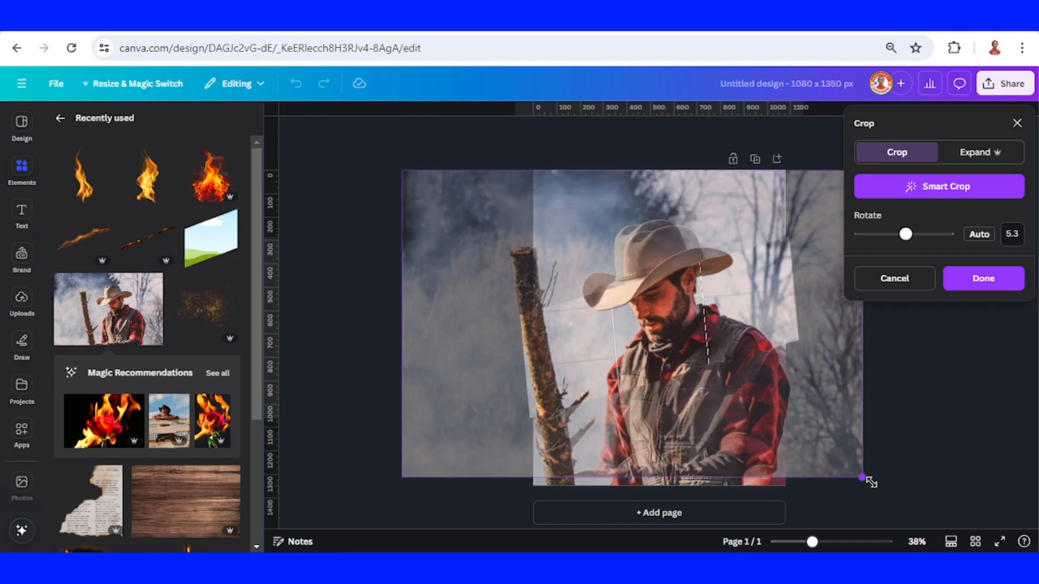
drag(862, 477, 874, 485)
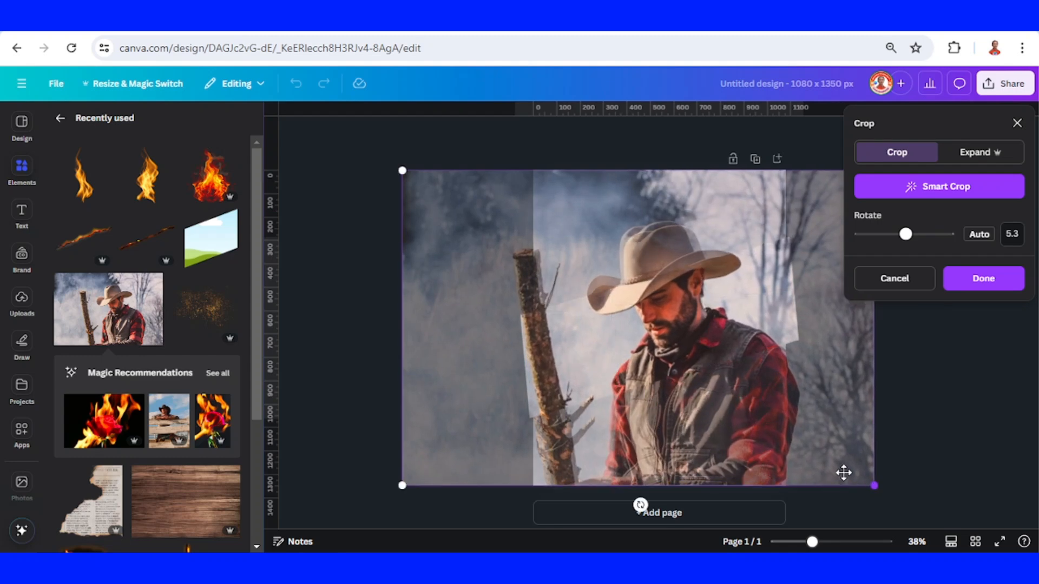
drag(843, 472, 747, 443)
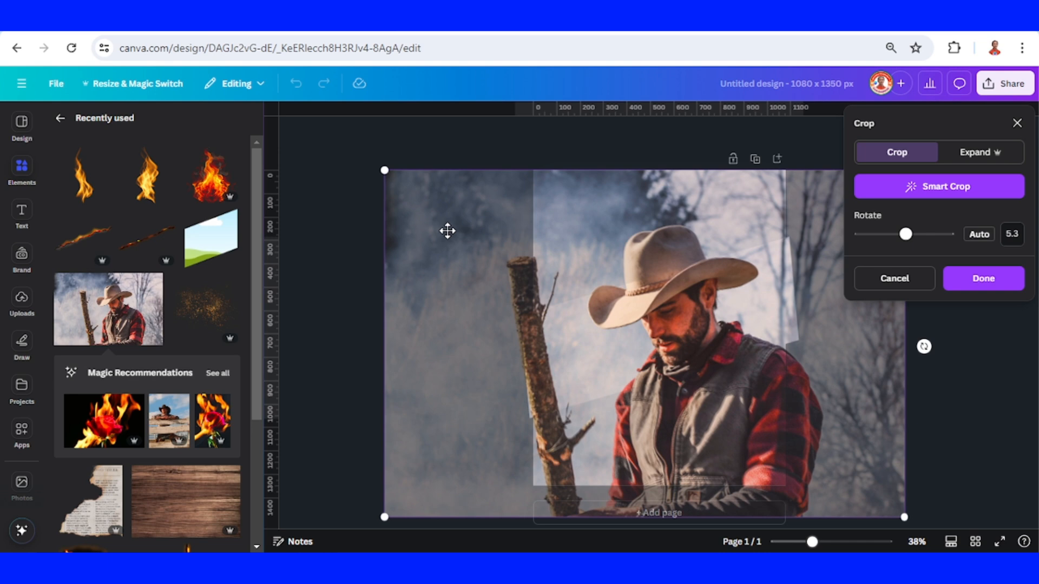
click(983, 279)
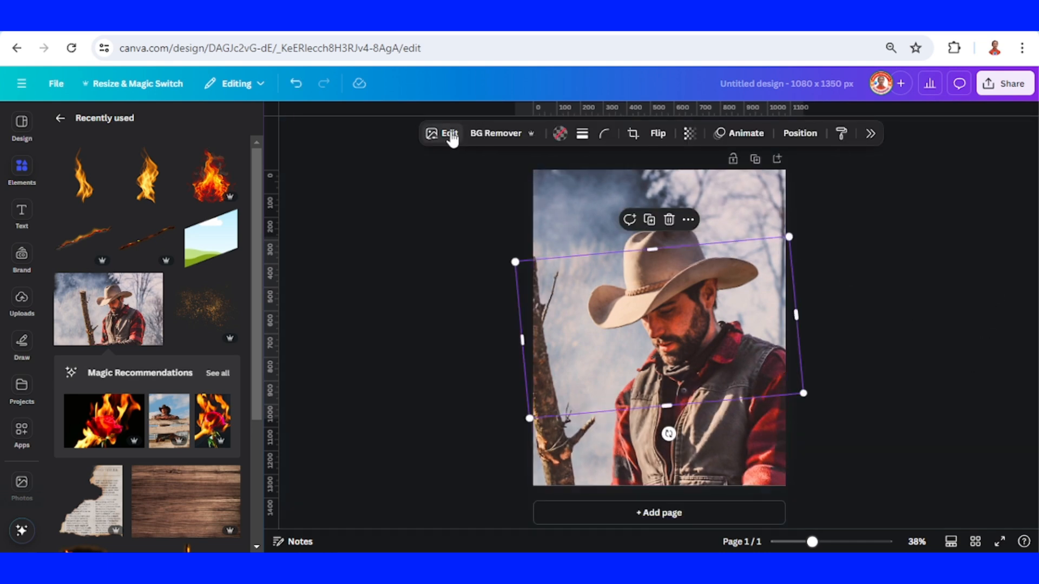
Adjust the framed photo to brightness -75, saturation -100 and sharpness 100.
click(448, 133)
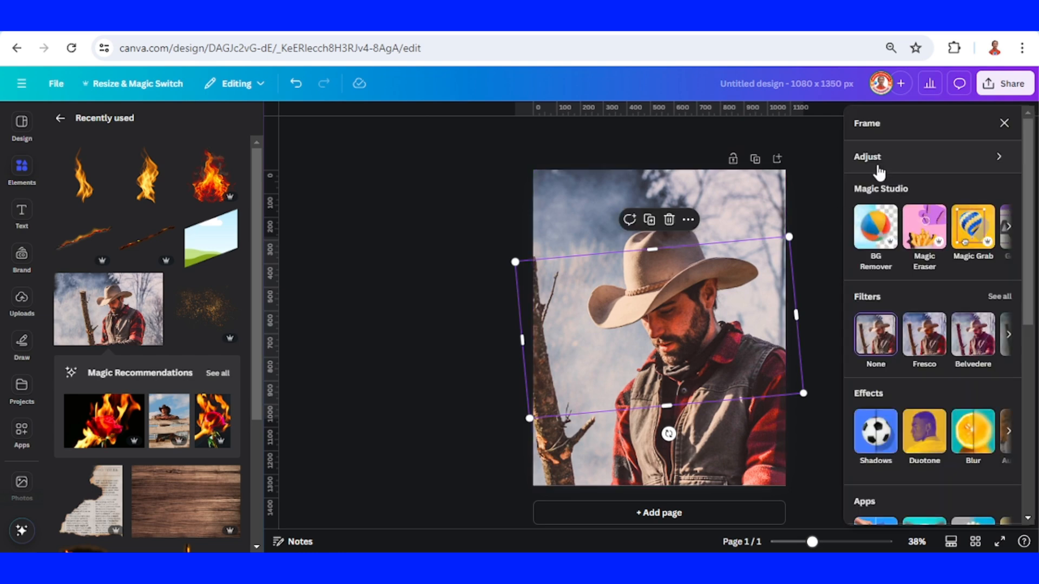
click(867, 156)
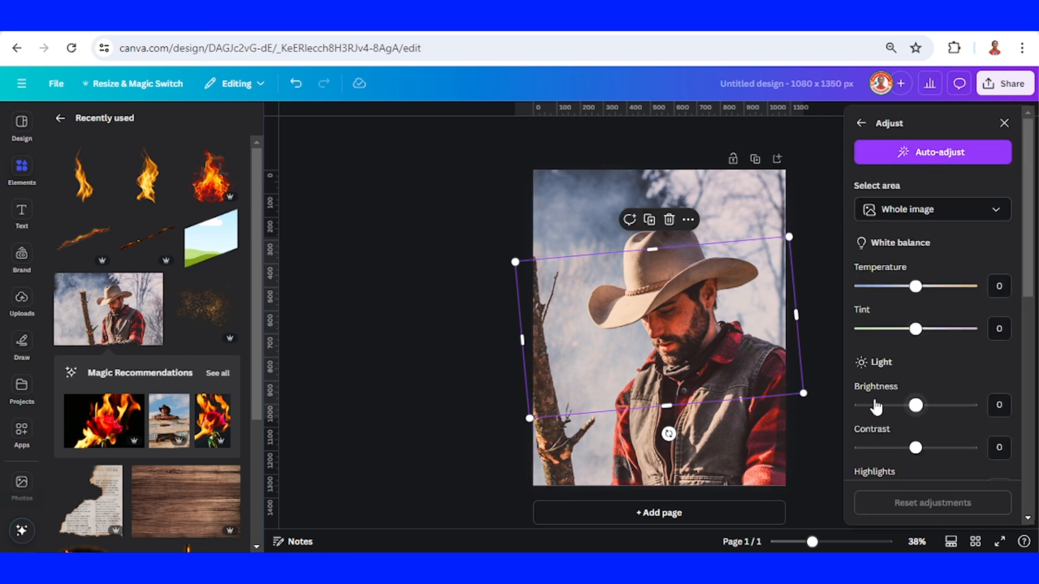
drag(914, 405, 871, 405)
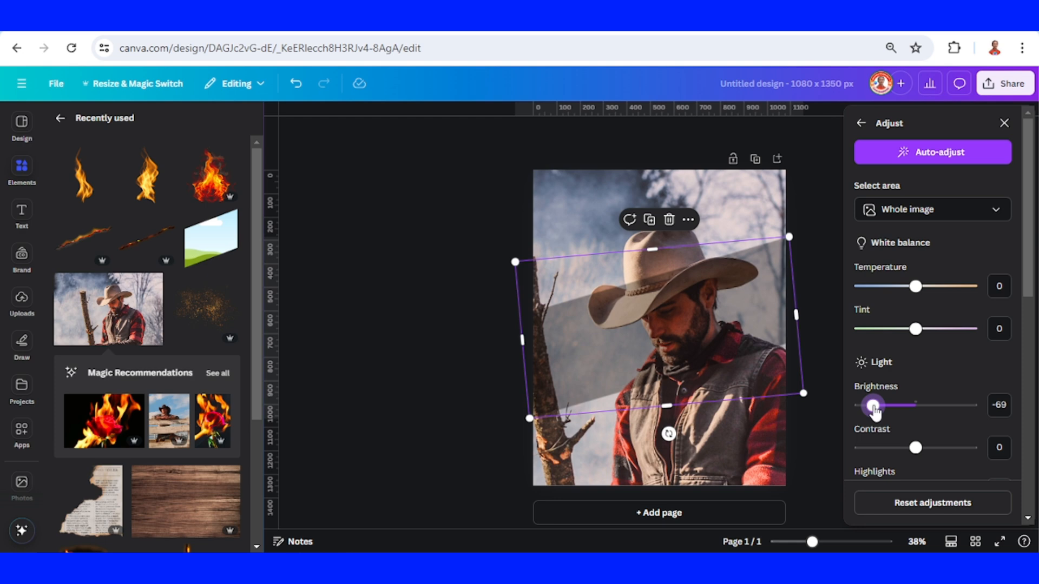
drag(874, 404, 868, 405)
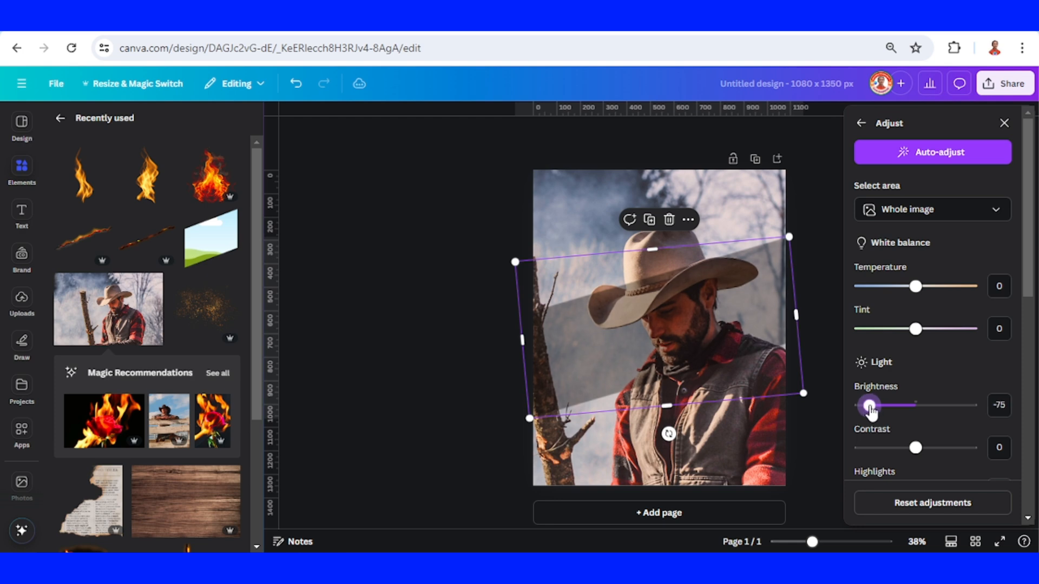
scroll(down, 3)
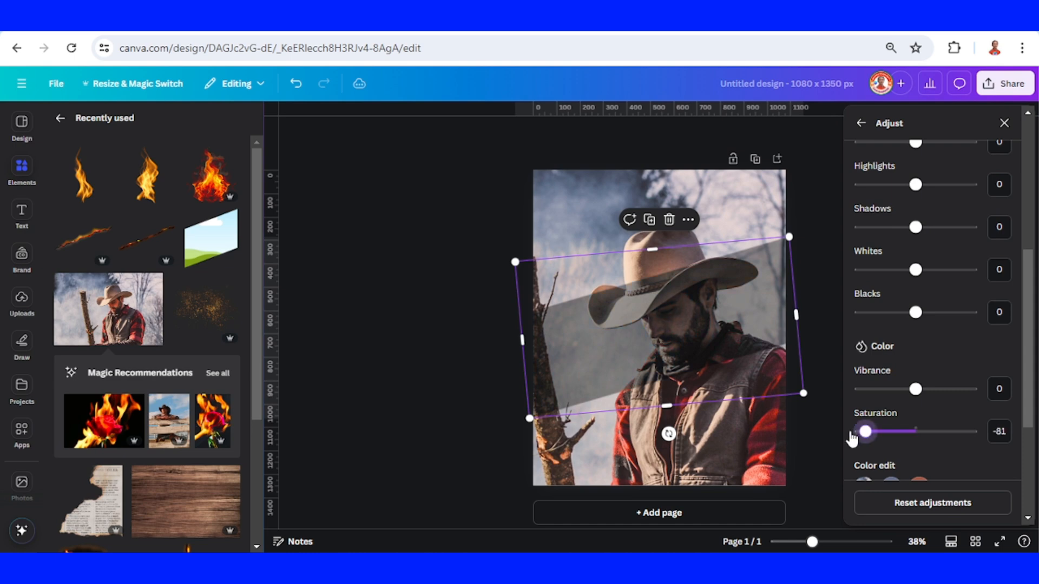
drag(864, 431, 853, 279)
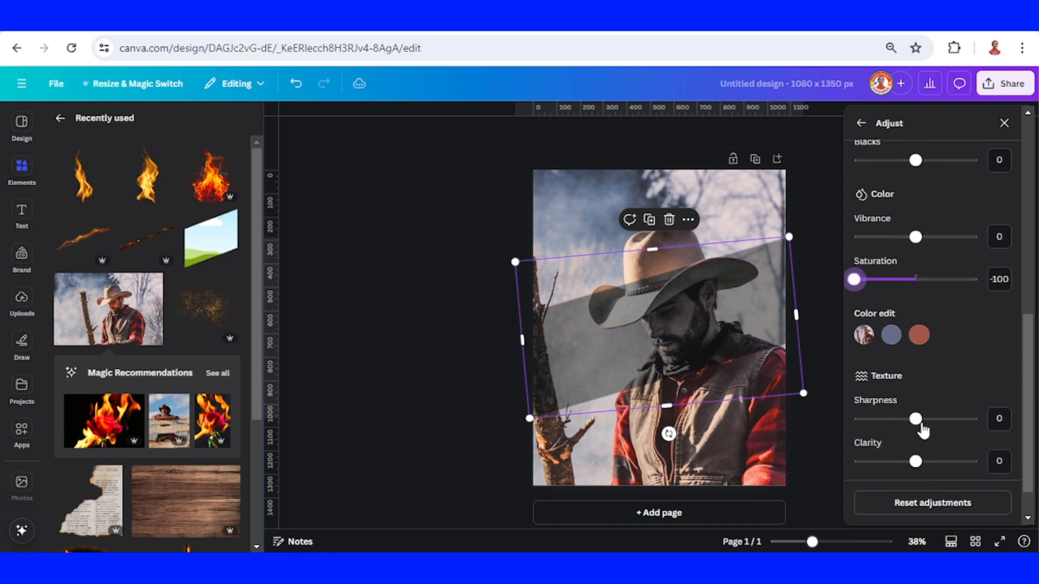
scroll(down, 3)
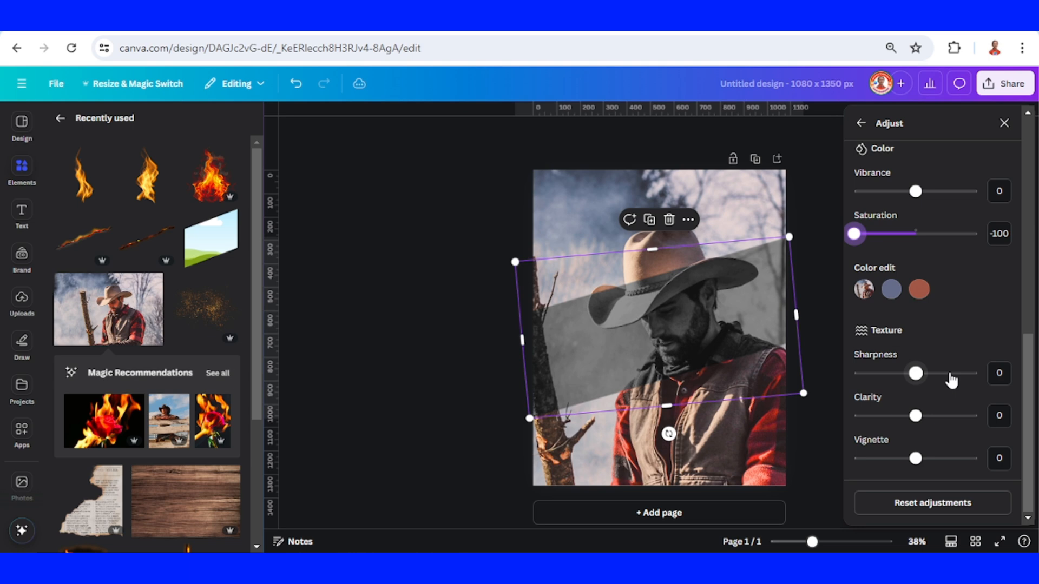
drag(915, 372, 973, 372)
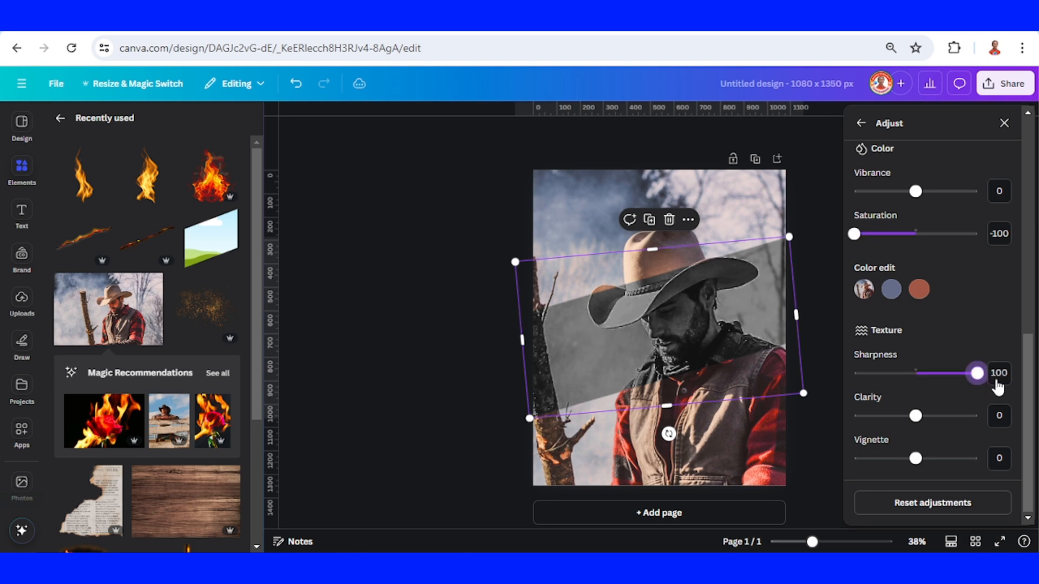
mouse_move(300, 230)
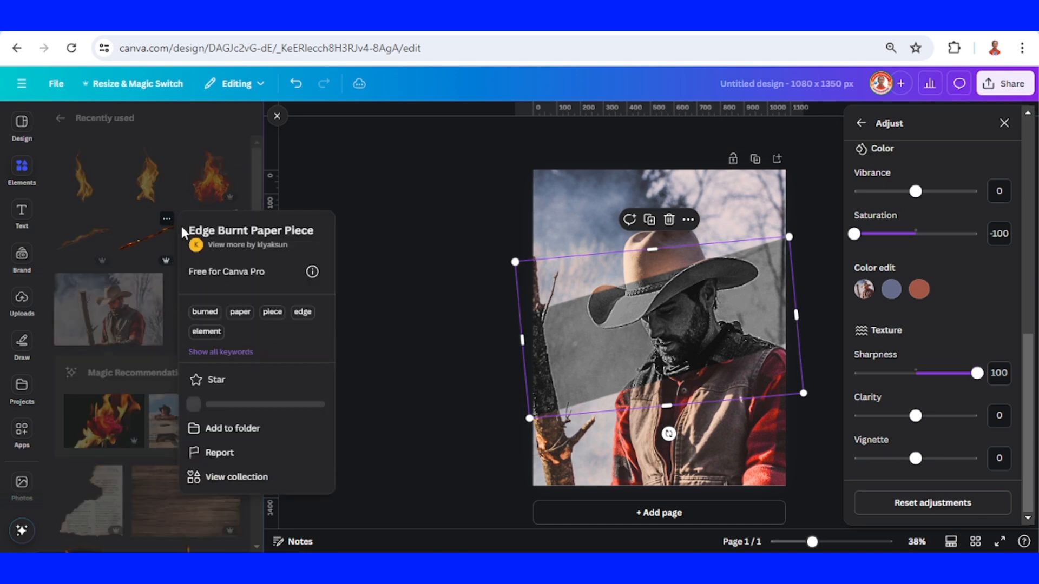
mouse_move(149, 249)
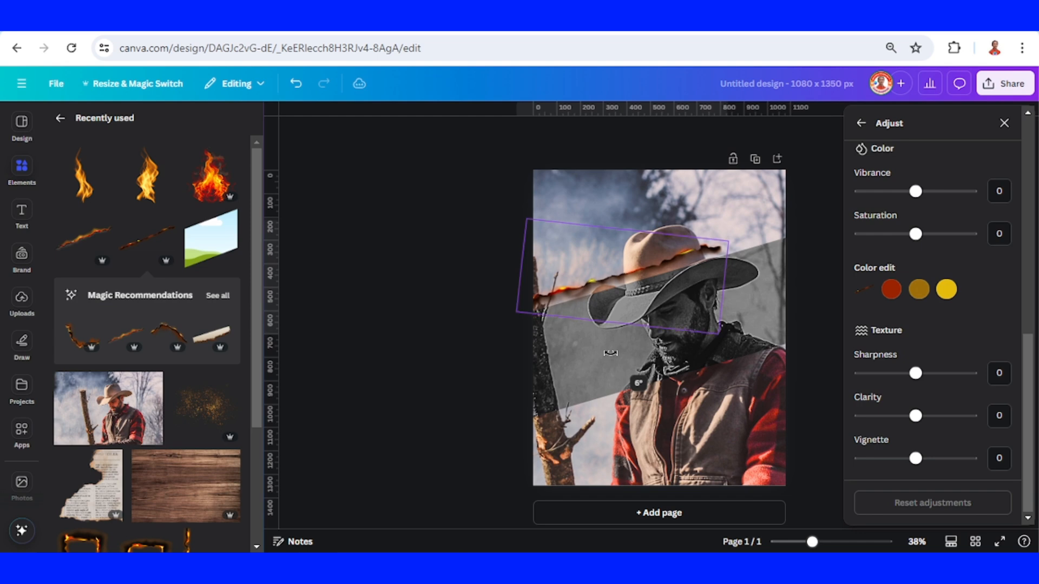
Move a burnt paper strip onto the band's top edge.
drag(727, 239, 793, 222)
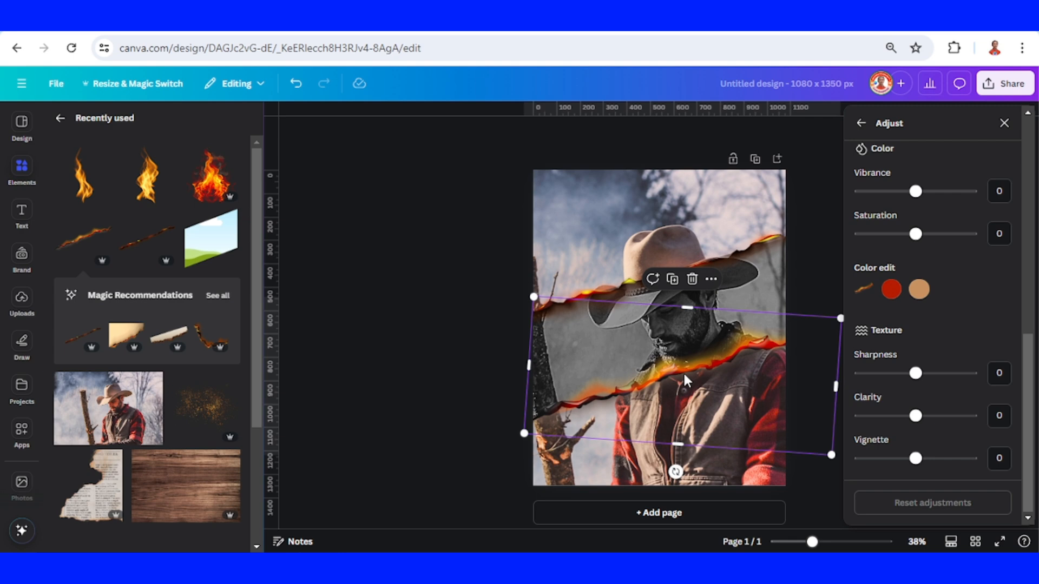
mouse_move(229, 164)
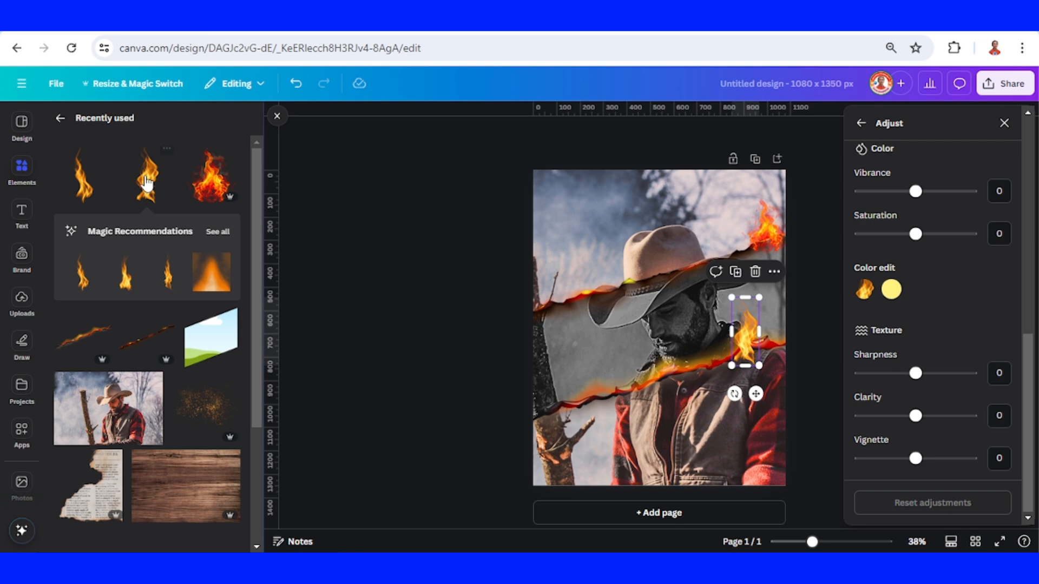
mouse_move(75, 179)
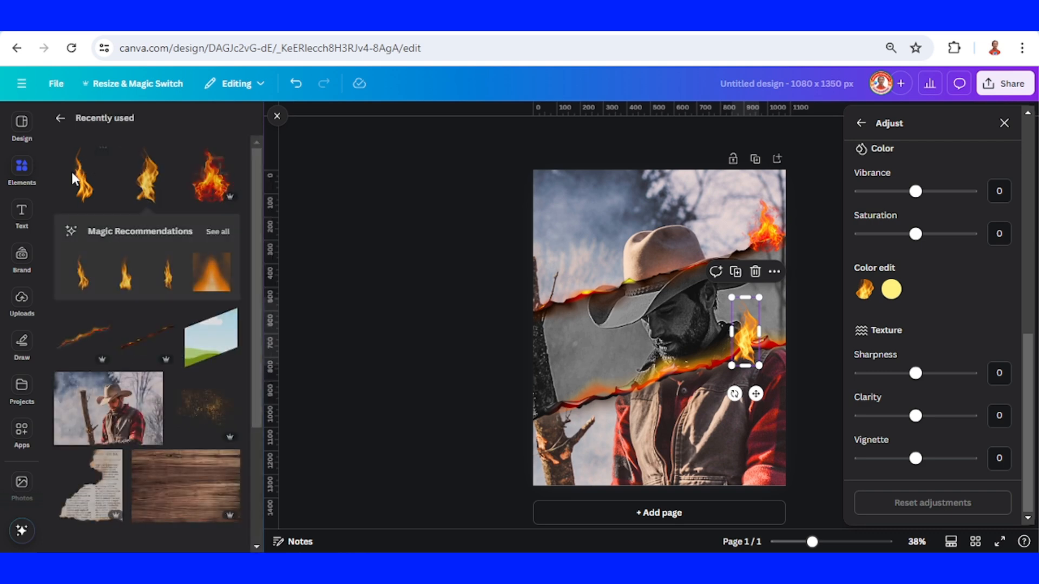